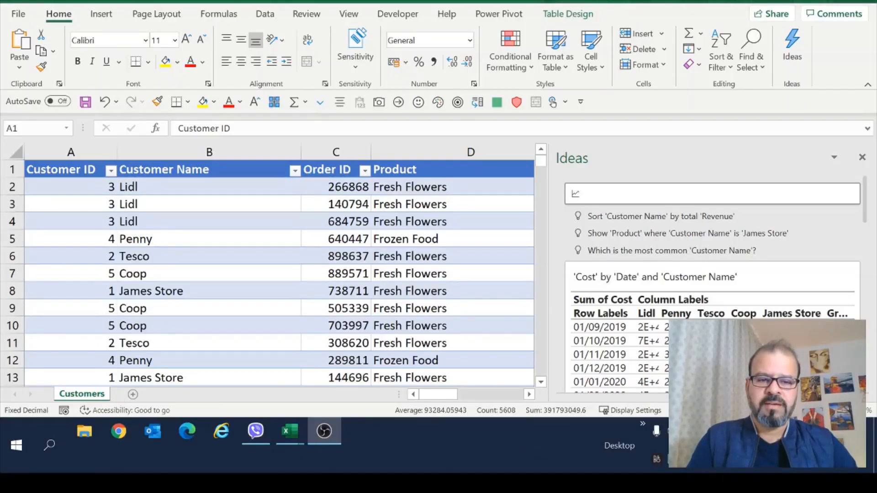
# Ask Ideas 'how many items tesco and coop sold' for a row count per customer
pyautogui.write('how many')
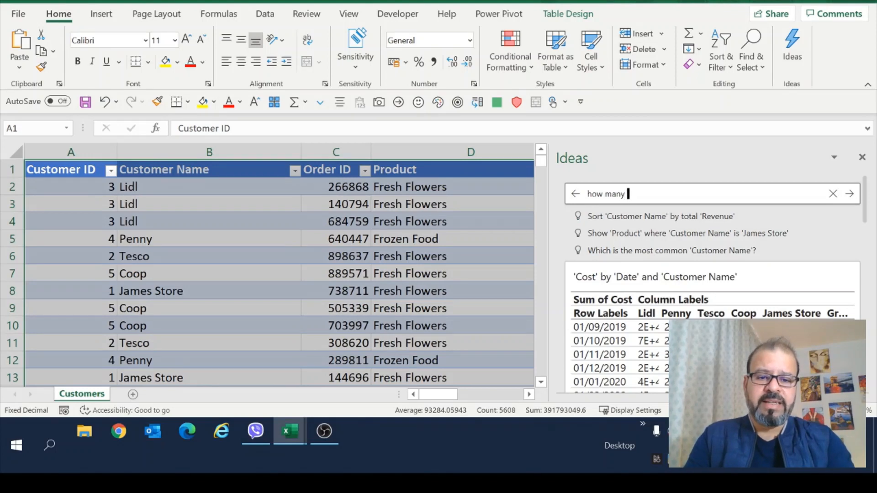
pyautogui.write('items tes')
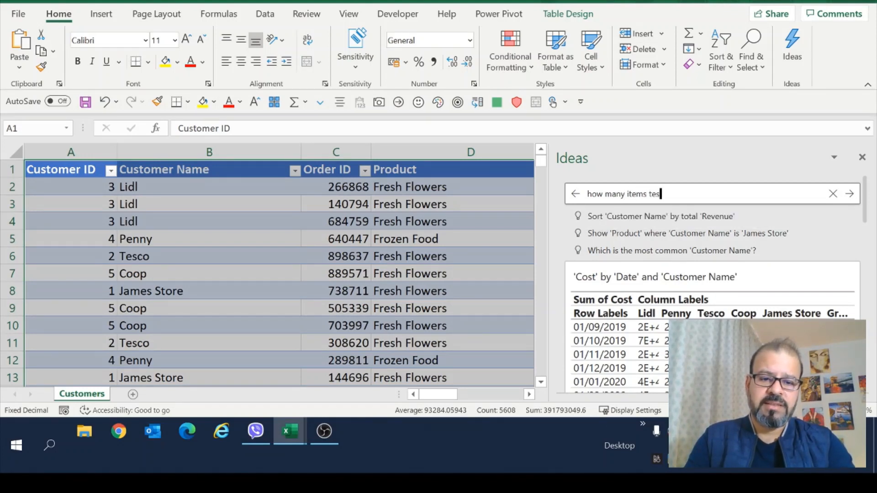
pyautogui.write('co and c')
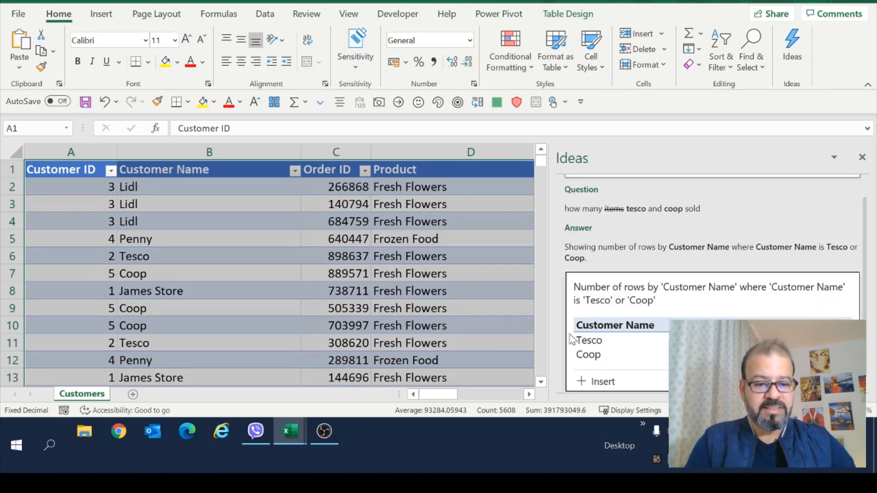
pyautogui.moveTo(572, 374)
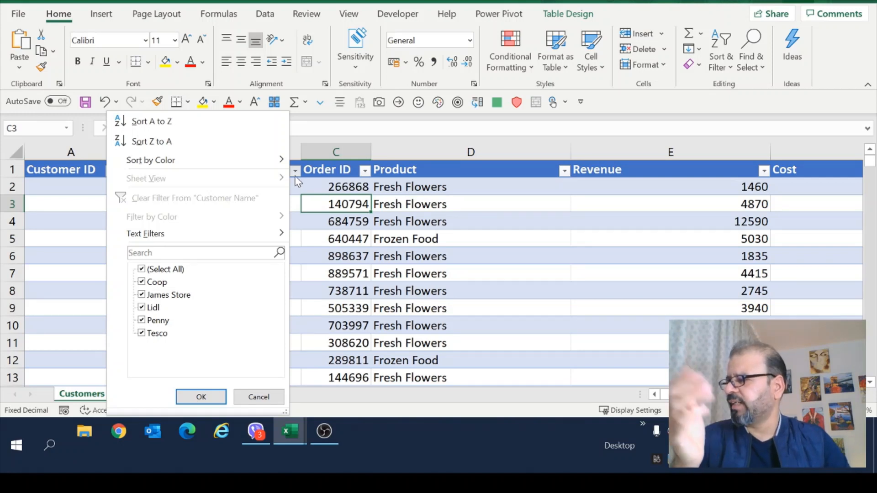
# Review the seven products in the Product filter list, then close it unfiltered
pyautogui.click(201, 397)
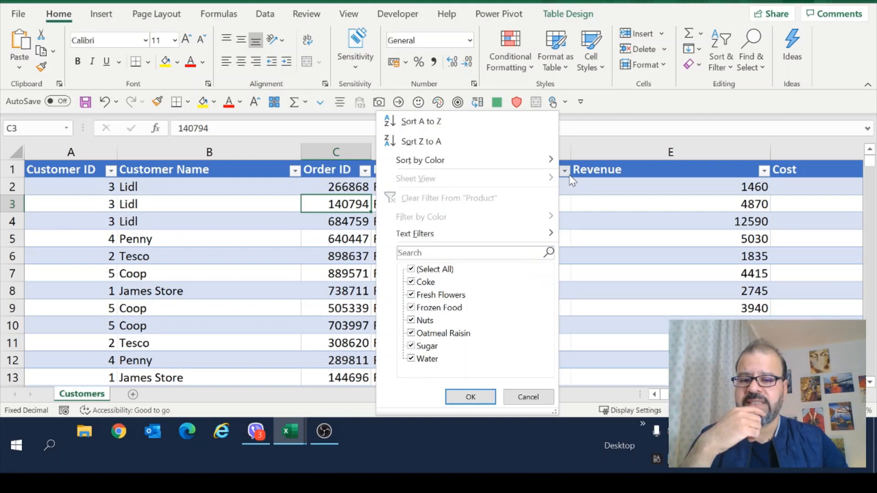
pyautogui.moveTo(476, 308)
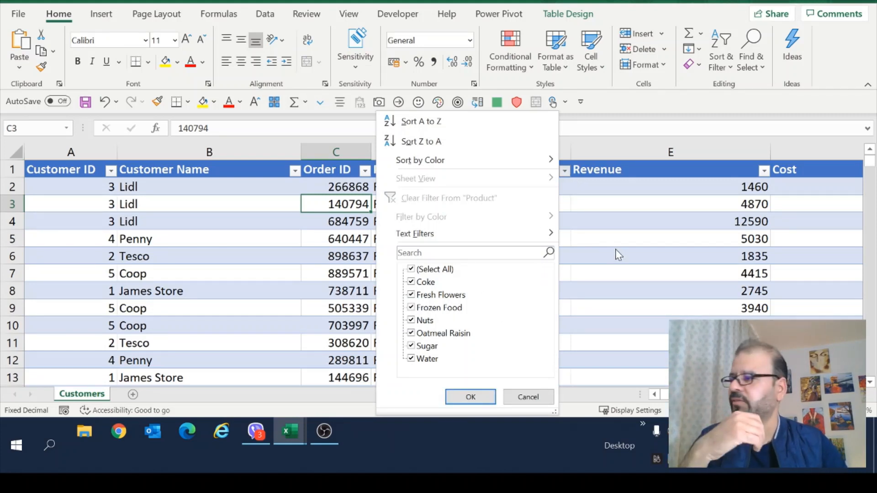
pyautogui.click(470, 397)
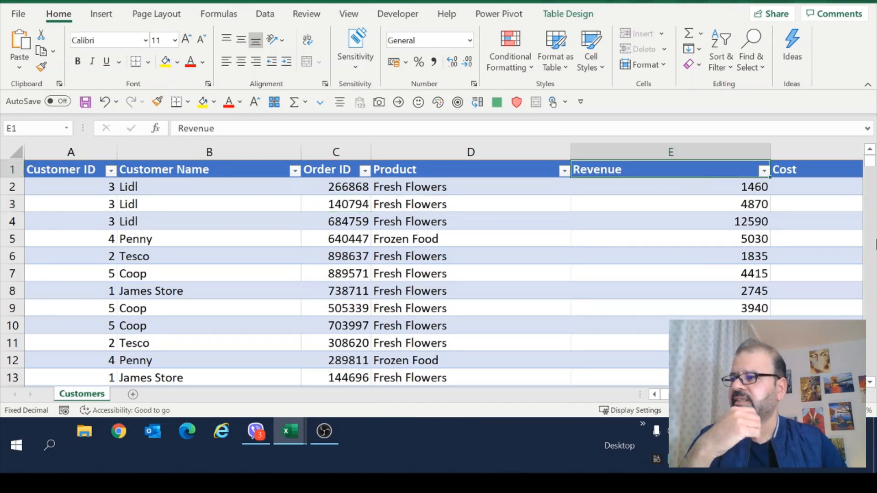
pyautogui.hscroll(3)
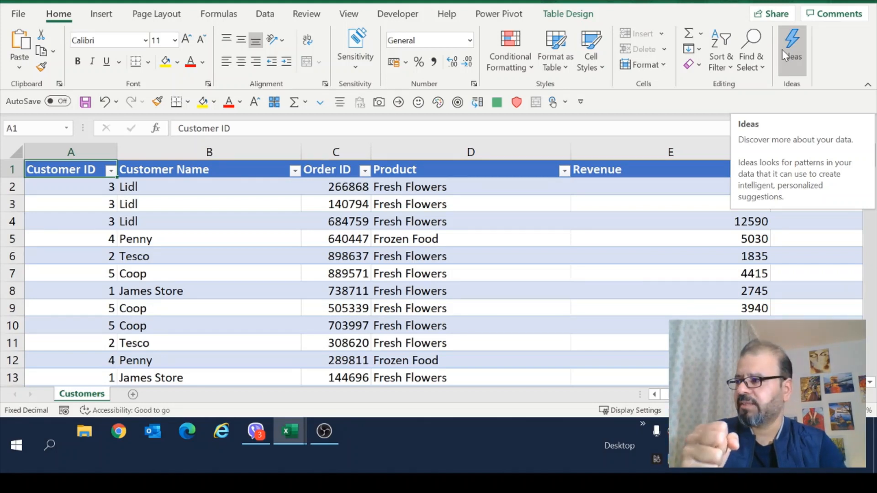
pyautogui.moveTo(813, 62)
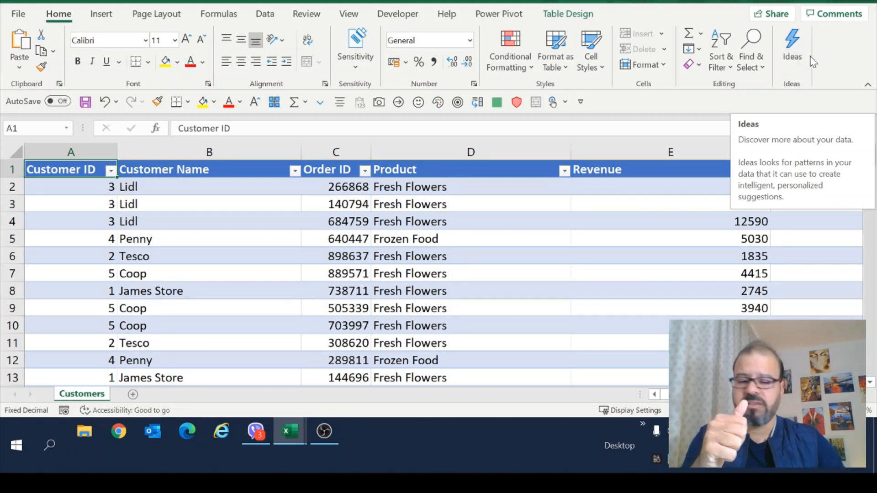
# Reopen Ideas and scroll through its suggested charts, pivot tables and questions
pyautogui.click(792, 48)
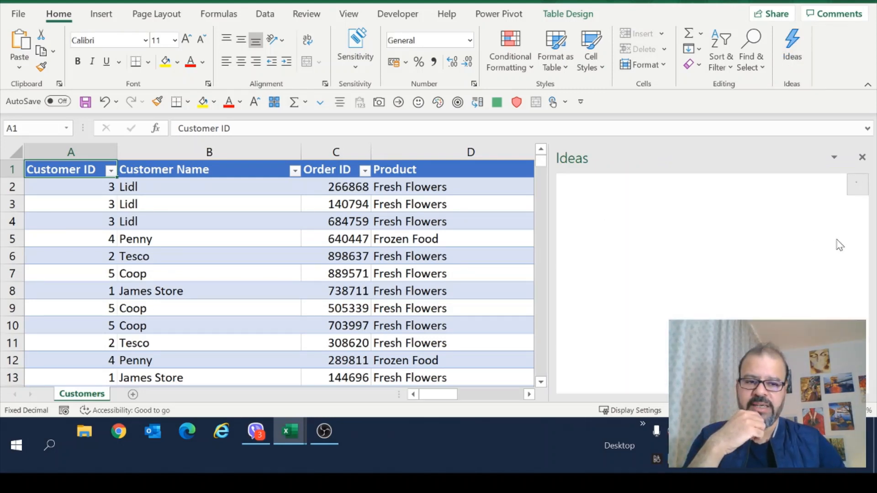
pyautogui.click(791, 50)
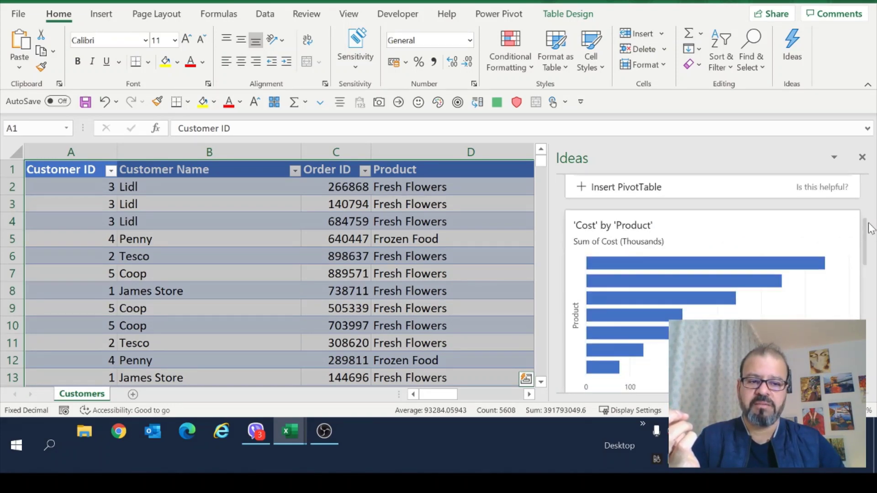
pyautogui.scroll(-3)
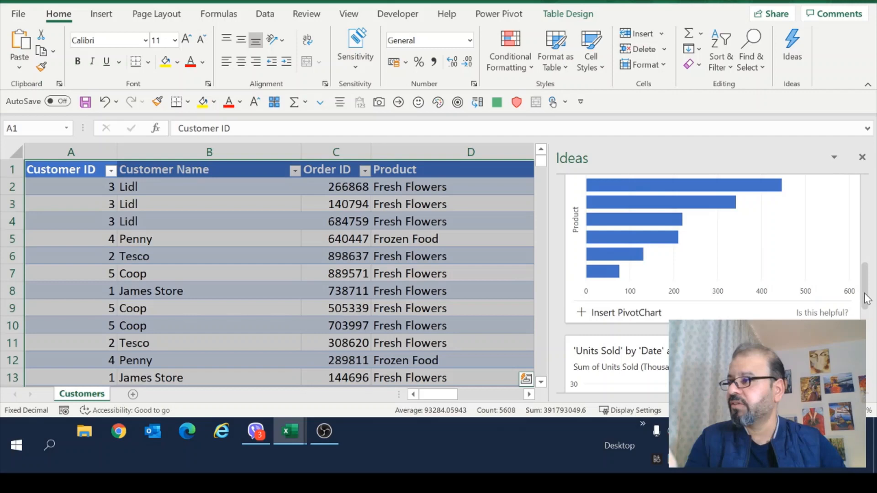
pyautogui.scroll(-3)
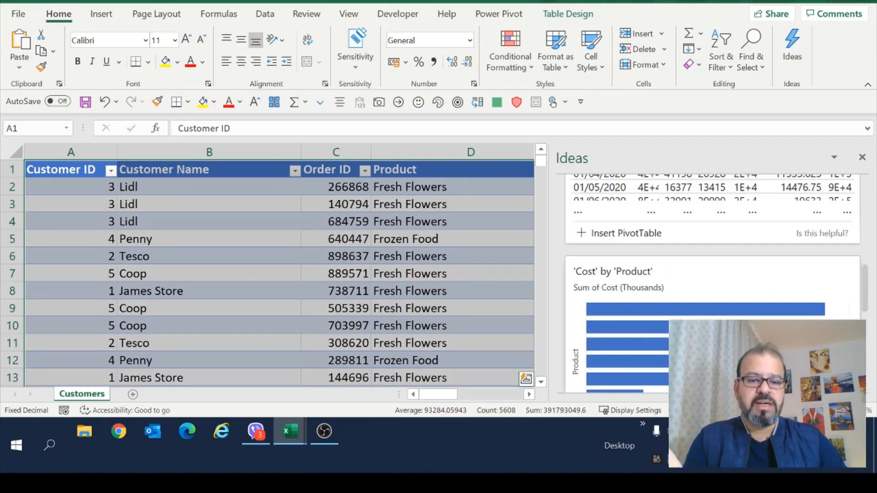
pyautogui.click(710, 194)
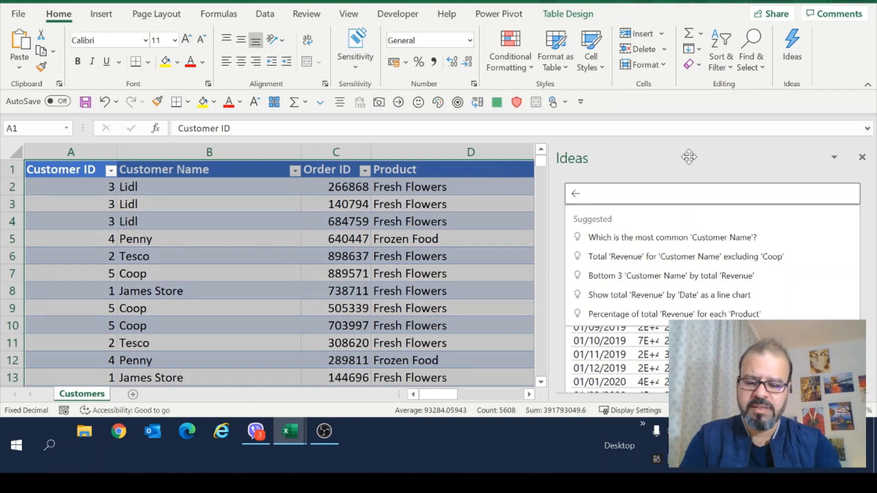
# Ask Ideas 'how many flowers tesco sold', returning 132 Tesco rows
pyautogui.write('how many flowers')
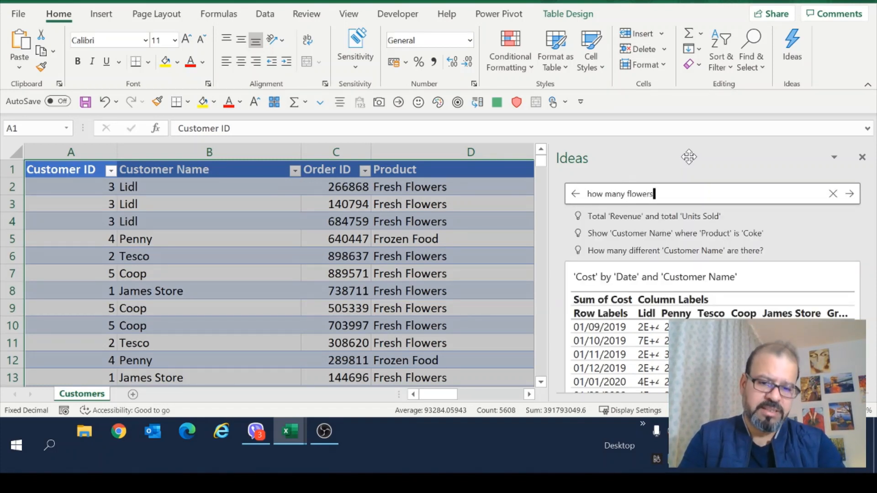
pyautogui.write('tesco sold')
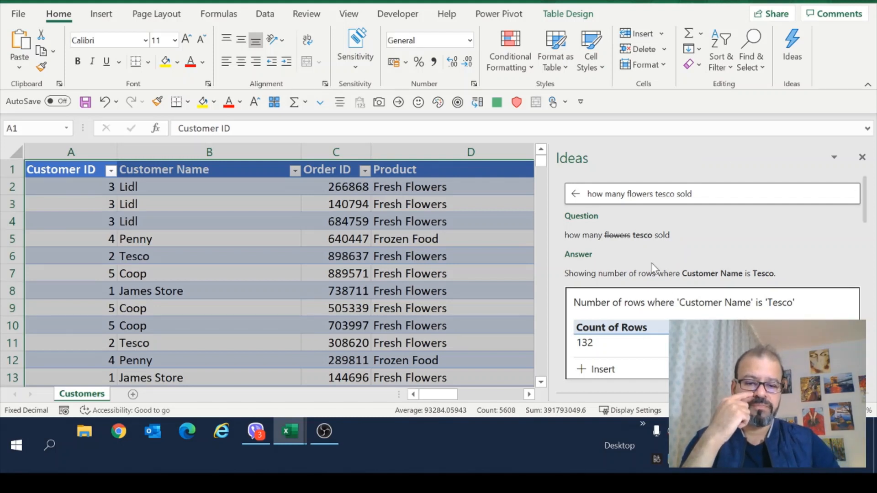
pyautogui.moveTo(613, 335)
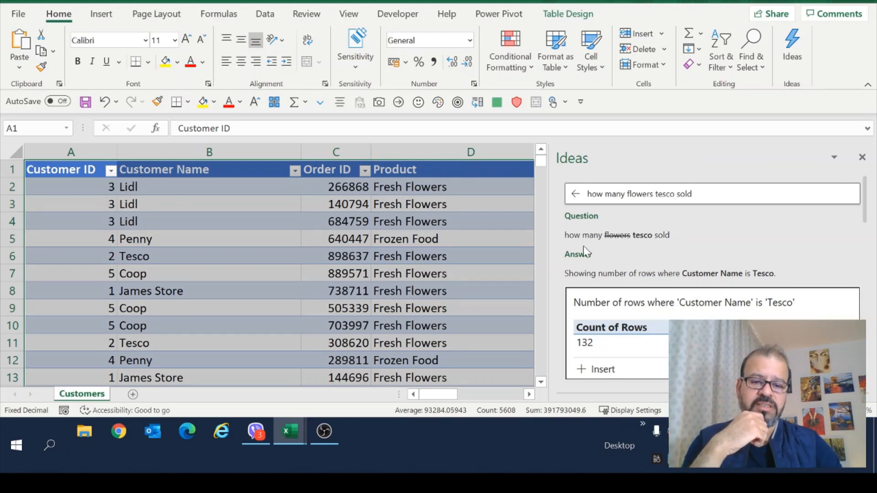
pyautogui.moveTo(626, 249)
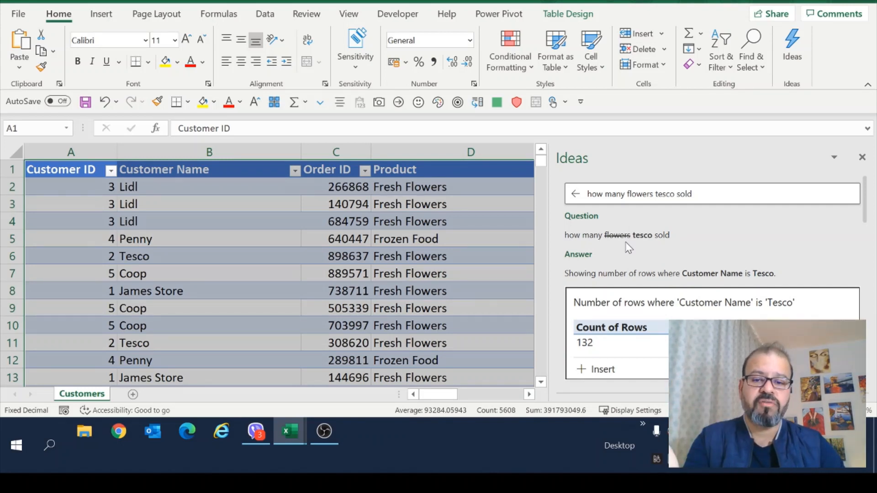
pyautogui.moveTo(622, 253)
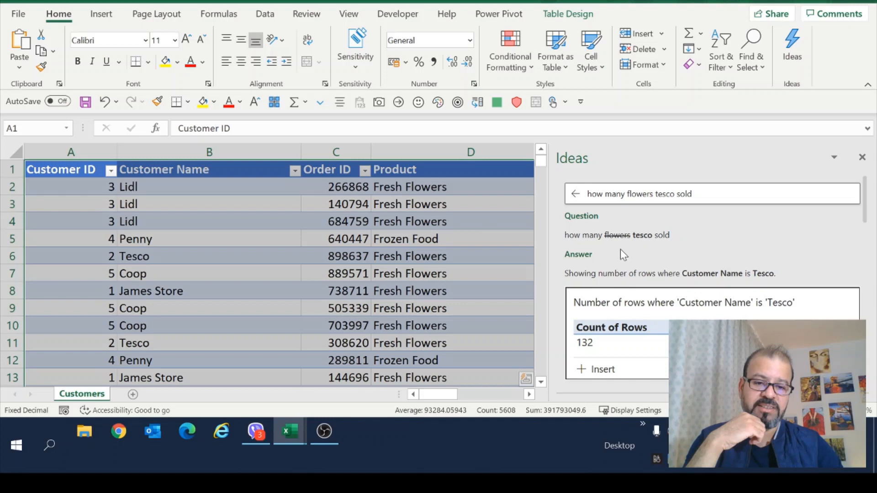
pyautogui.moveTo(597, 246)
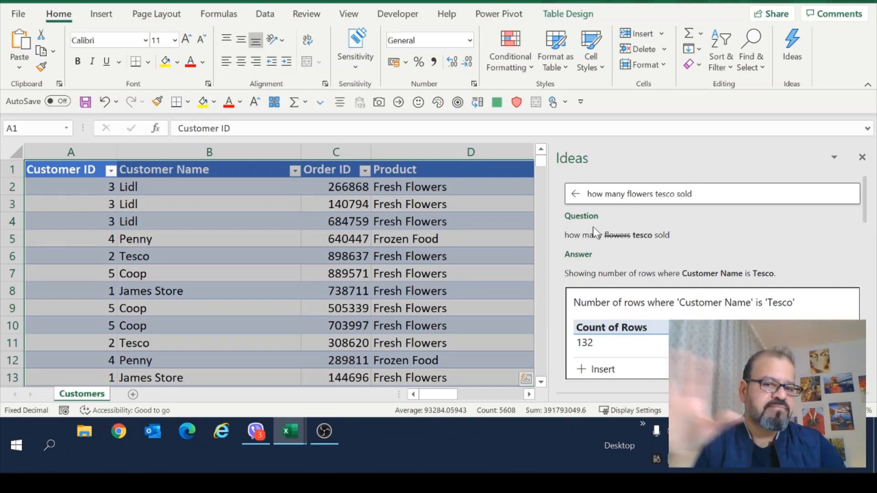
pyautogui.moveTo(631, 242)
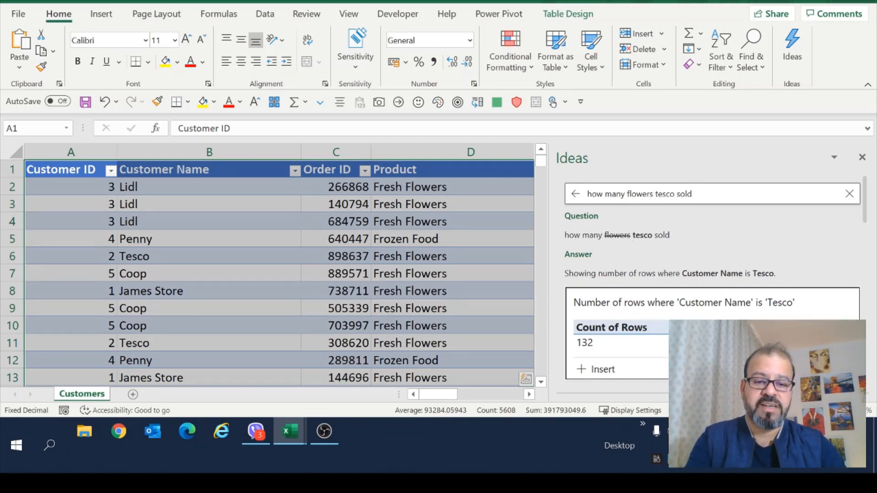
# Refine the question to fresh flowers sold by Tesco, giving 35 rows
pyautogui.write('fresh')
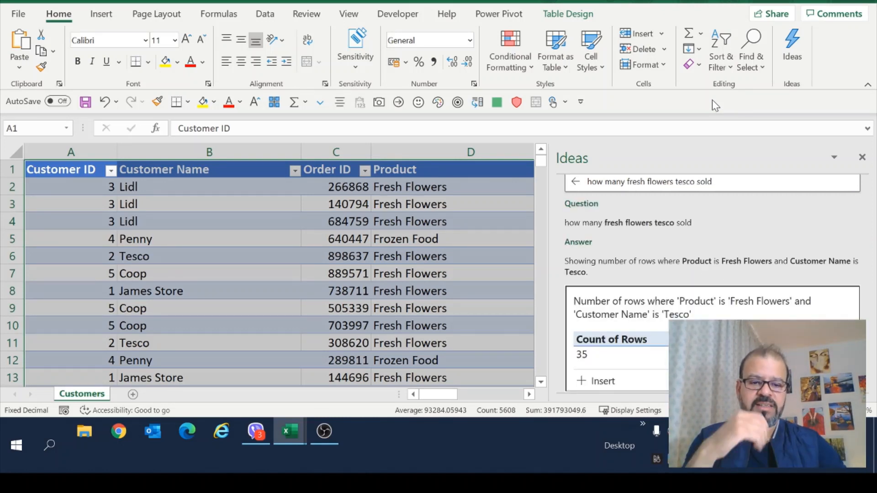
pyautogui.moveTo(635, 229)
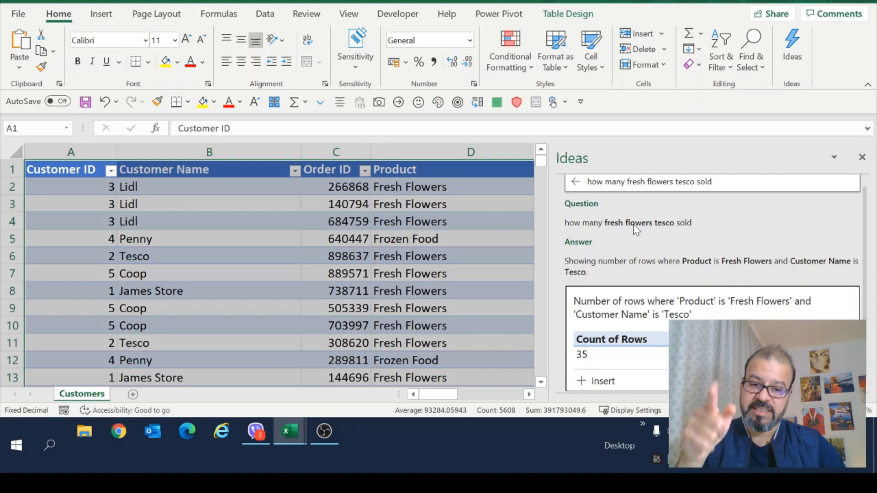
pyautogui.moveTo(659, 224)
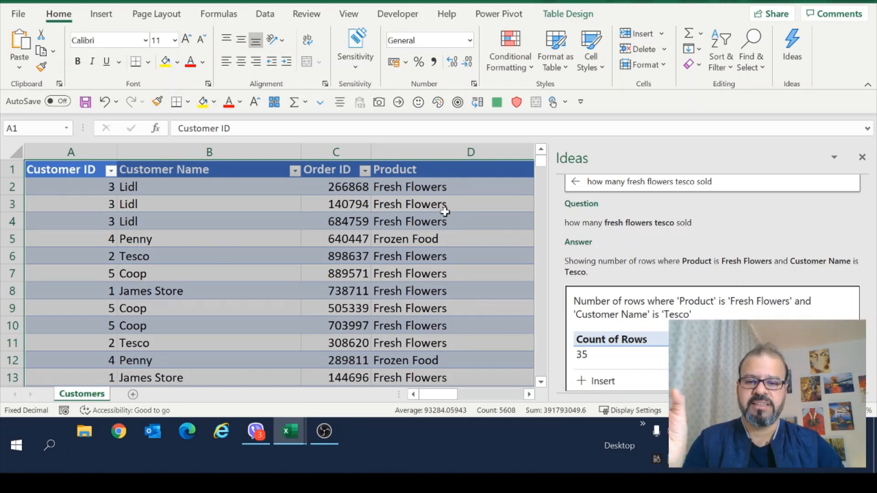
pyautogui.moveTo(628, 373)
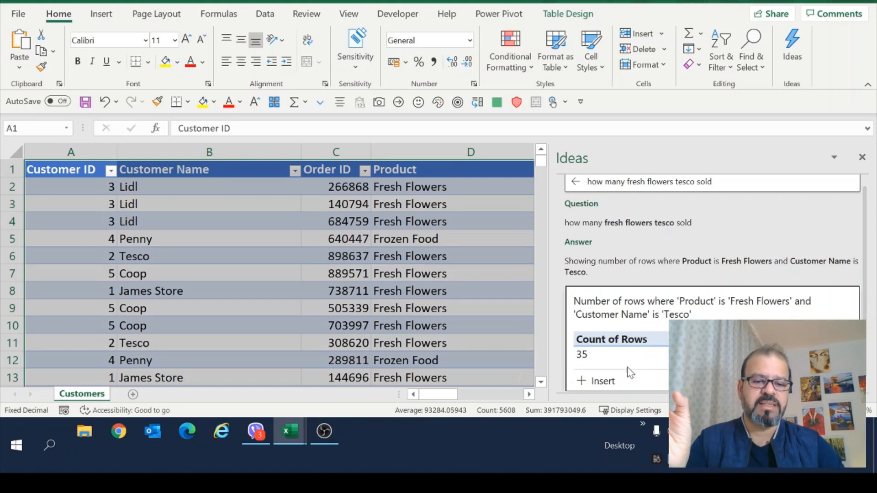
pyautogui.moveTo(598, 358)
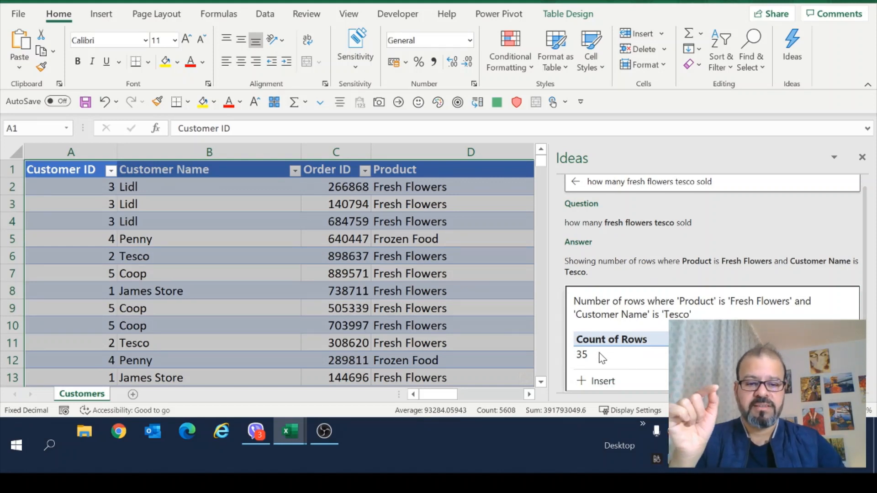
pyautogui.click(649, 193)
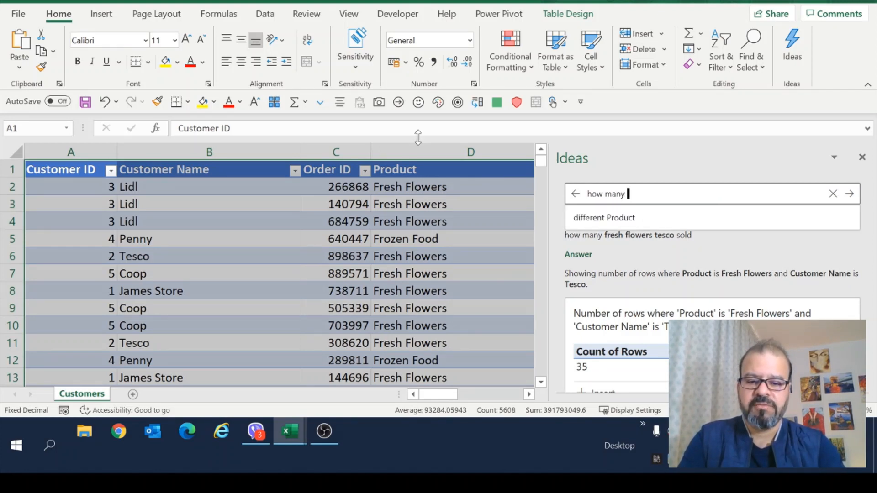
pyautogui.write('frozen food')
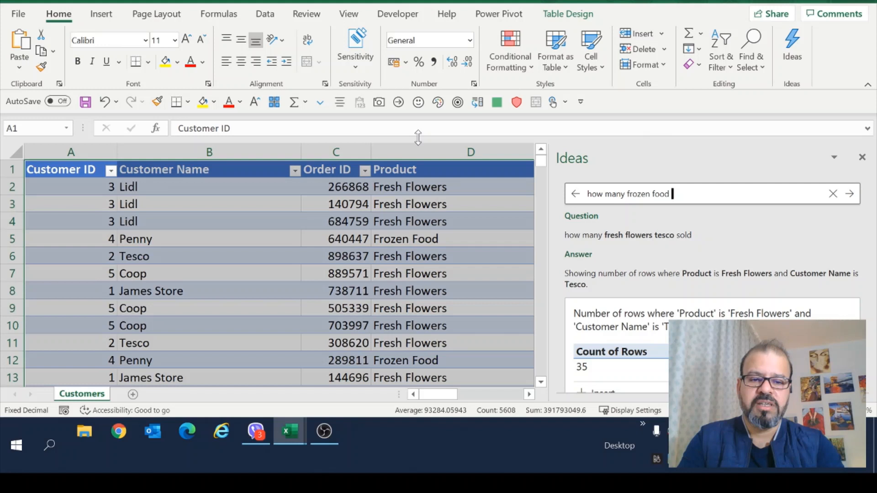
pyautogui.write('were sold')
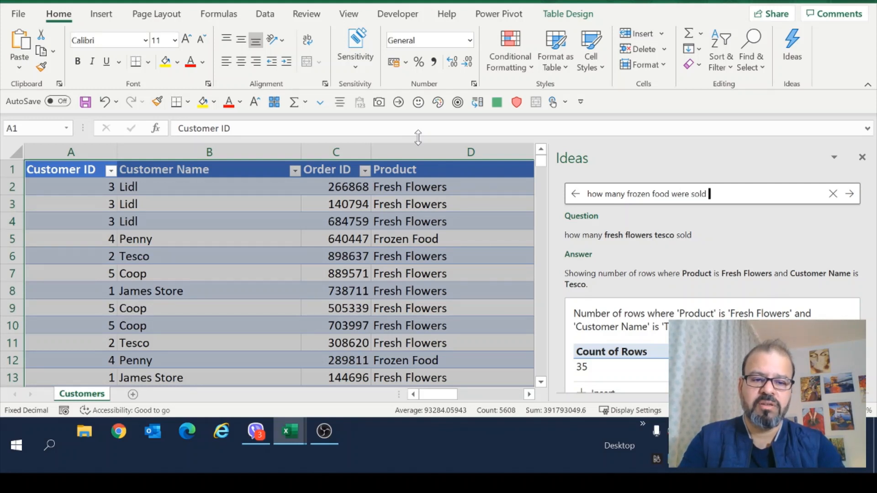
pyautogui.write('in January')
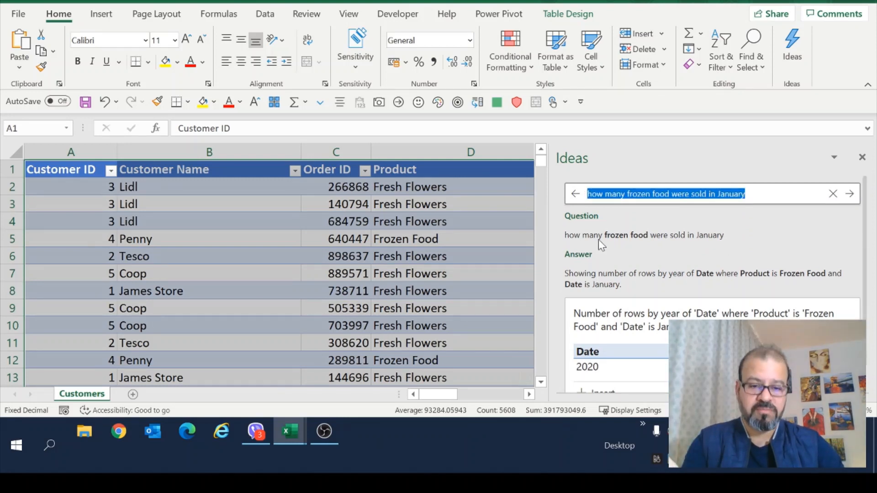
pyautogui.moveTo(670, 261)
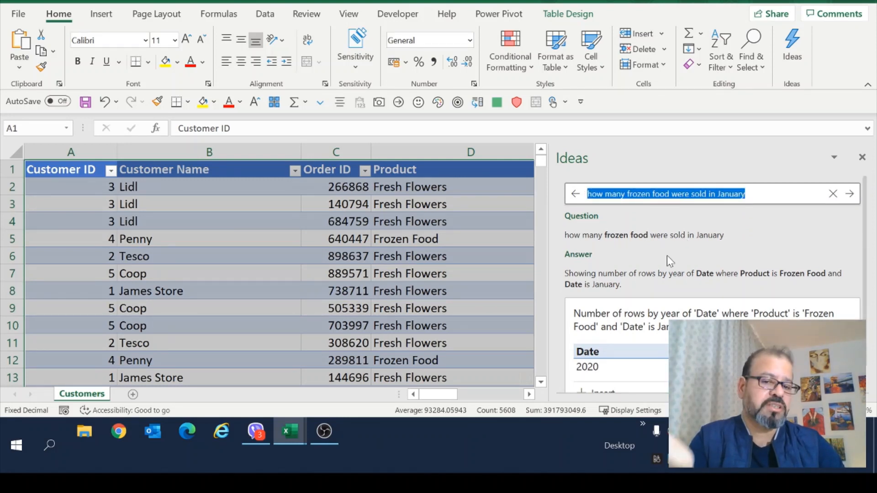
pyautogui.moveTo(702, 250)
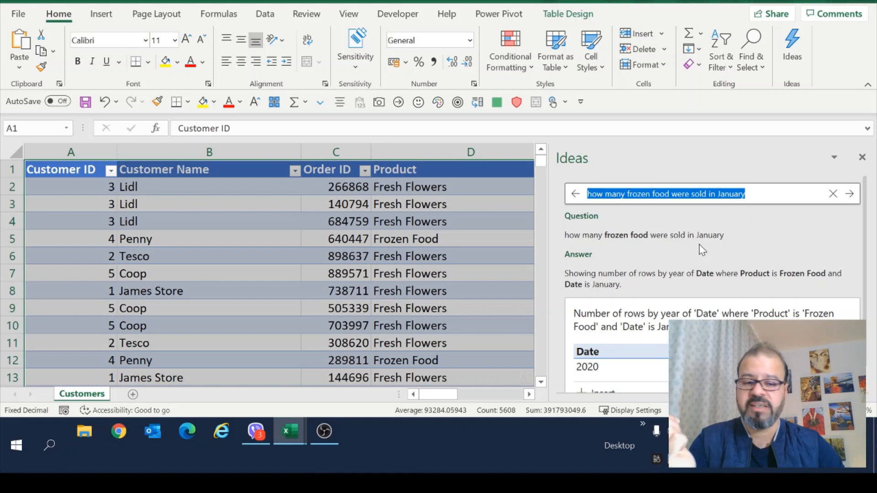
pyautogui.moveTo(851, 162)
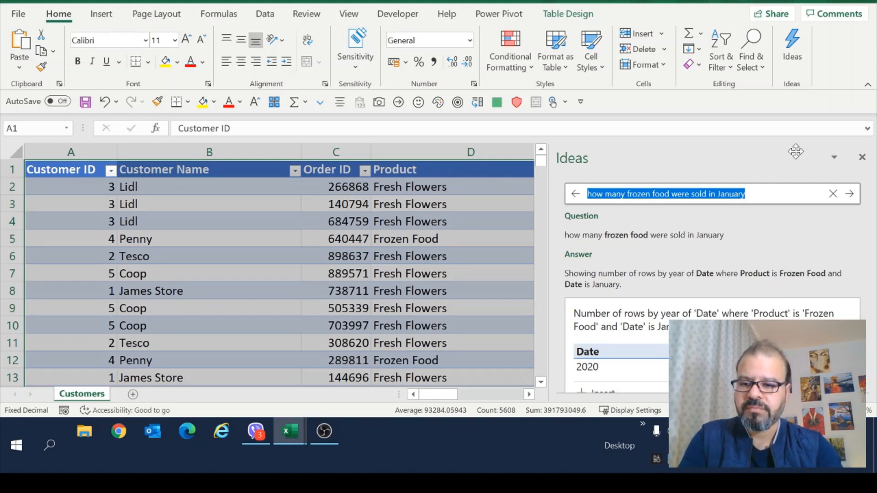
# Ask Ideas 'how much suger was sold by Coop' to get Coop's rows
pyautogui.write('how many')
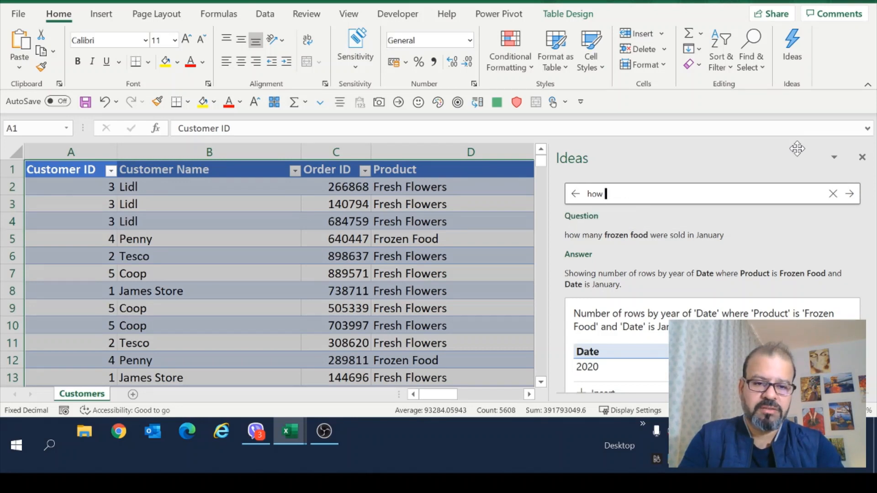
pyautogui.write('much s')
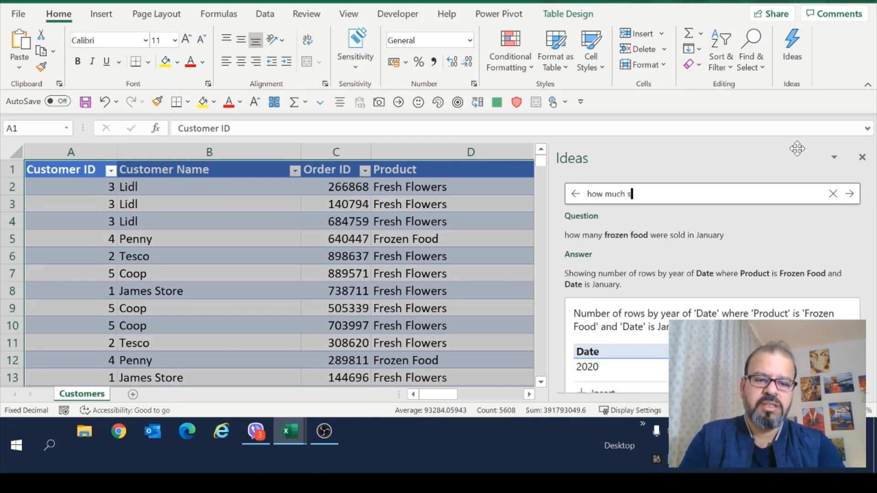
pyautogui.write('uger')
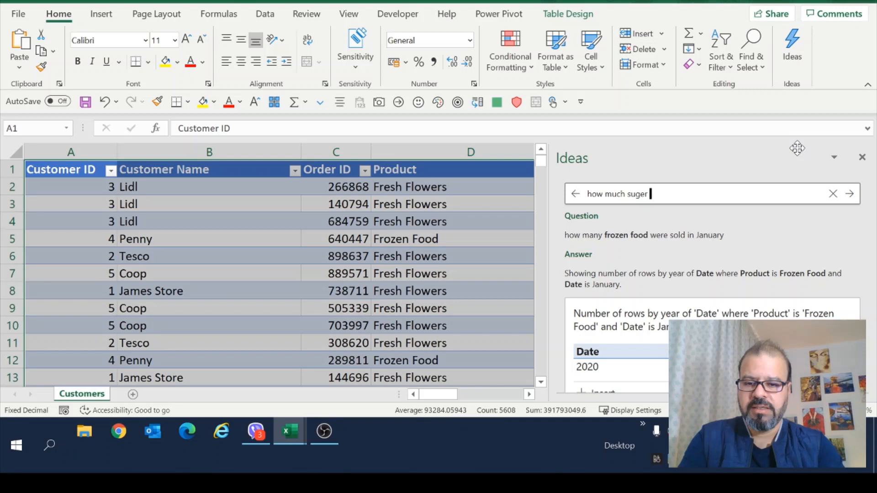
pyautogui.write('was sold by')
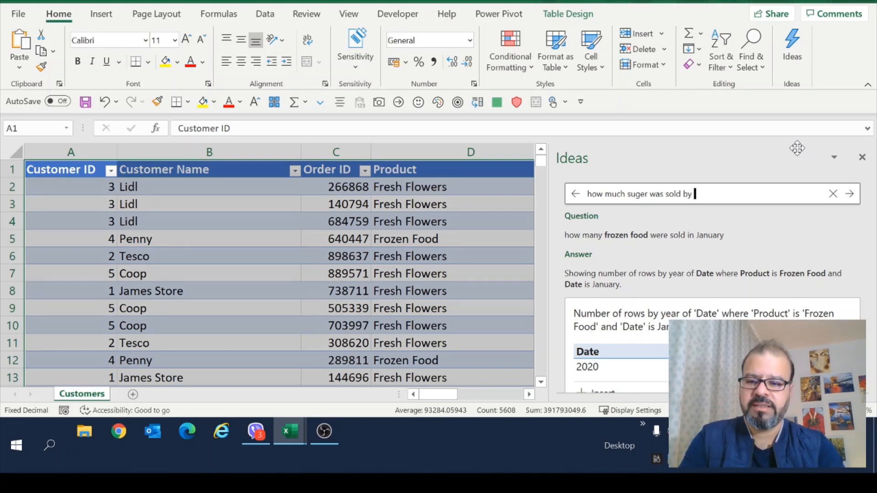
pyautogui.write('Coop')
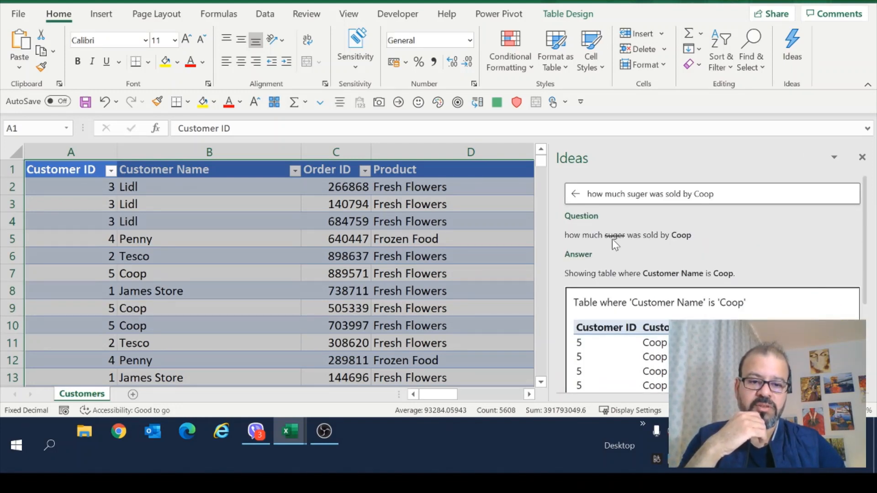
# Scroll the table and check the Product filter list without filtering
pyautogui.scroll(-3)
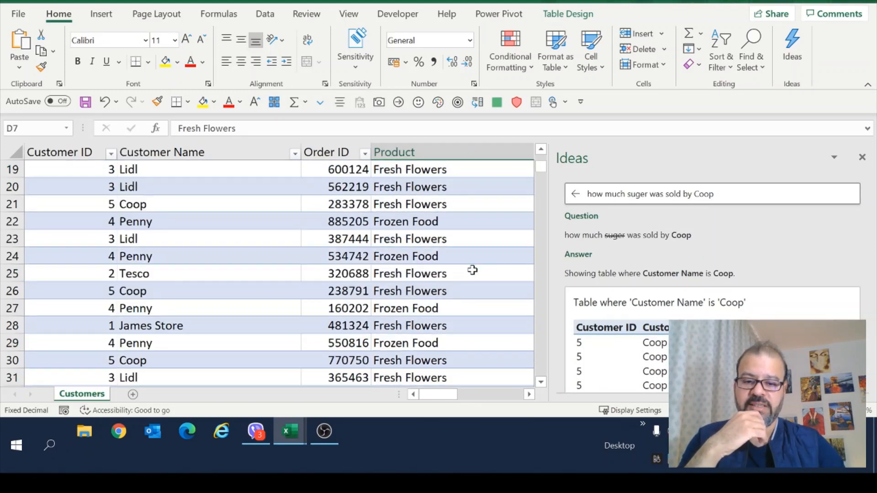
pyautogui.scroll(-3)
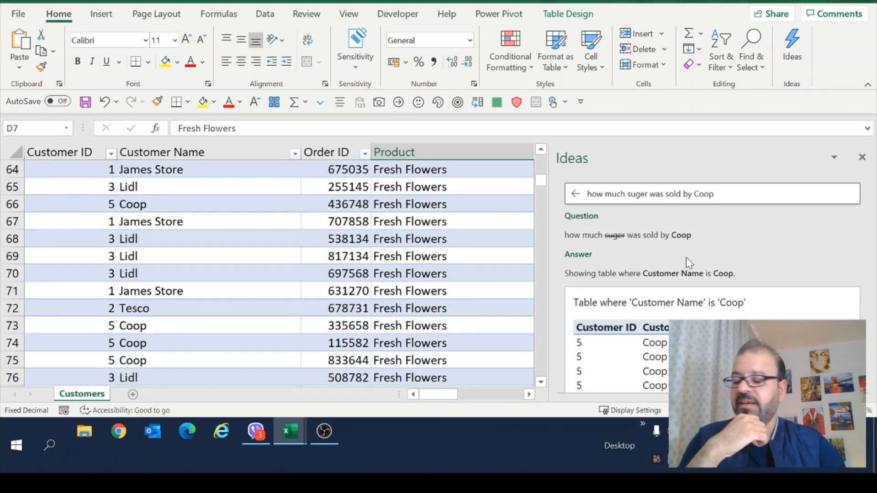
pyautogui.click(409, 274)
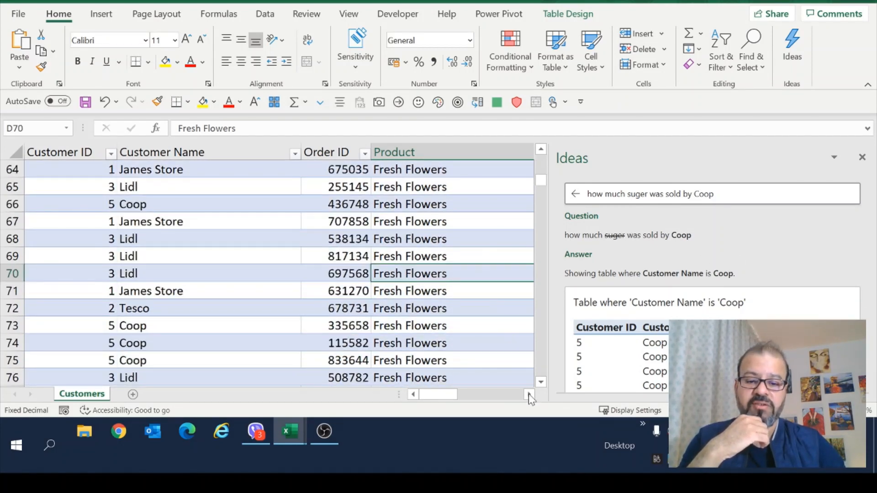
pyautogui.click(472, 153)
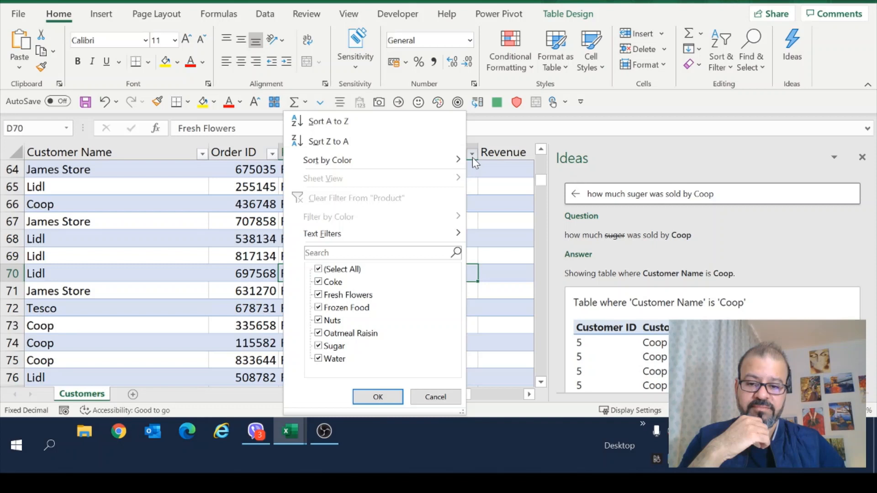
pyautogui.click(377, 396)
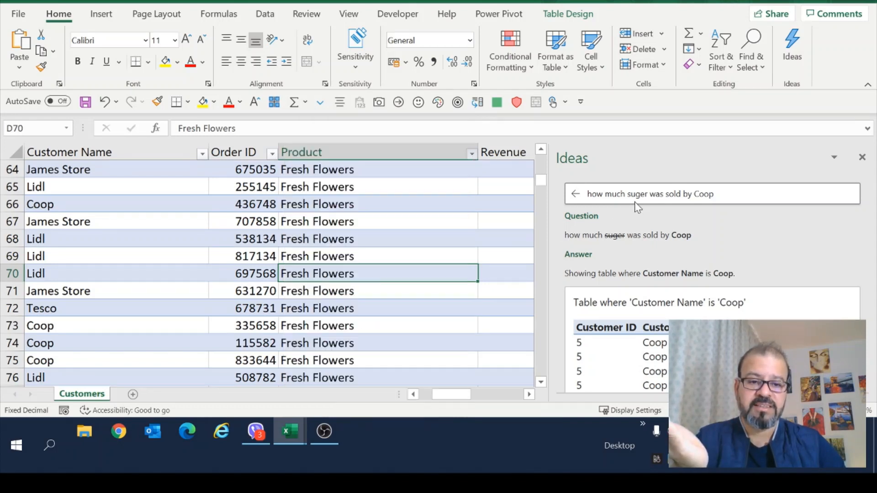
# Correct 'suger' to 'sugar' so Ideas filters to Sugar and Coop
pyautogui.click(649, 194)
pyautogui.write('a')
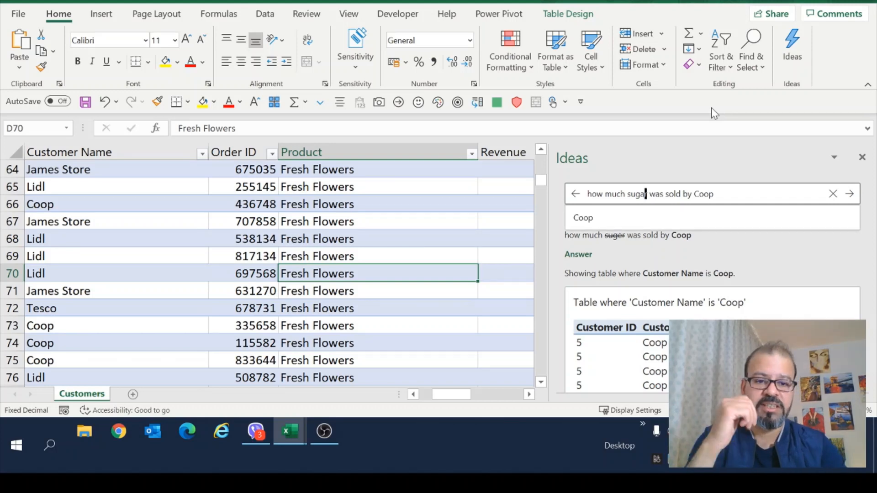
pyautogui.press('Return')
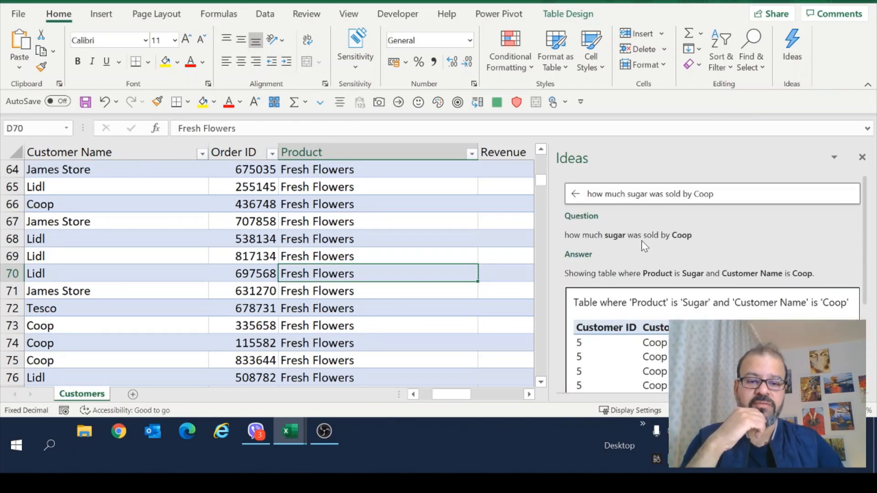
pyautogui.moveTo(620, 245)
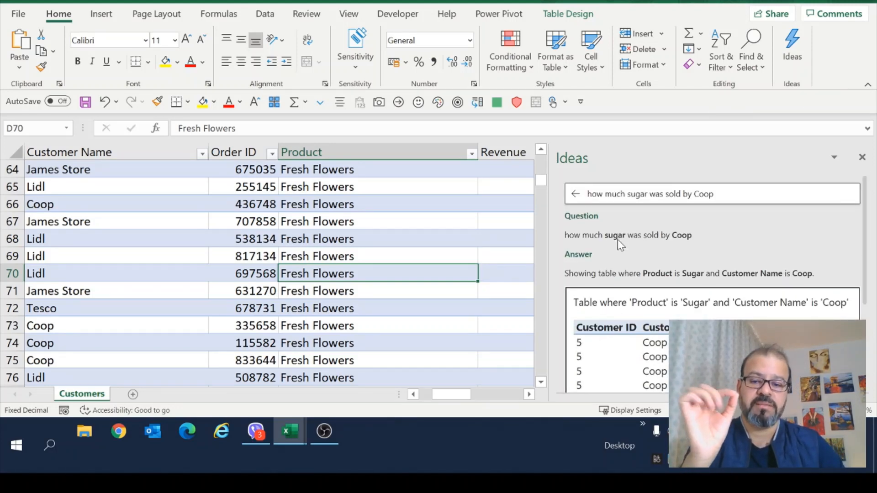
pyautogui.moveTo(686, 242)
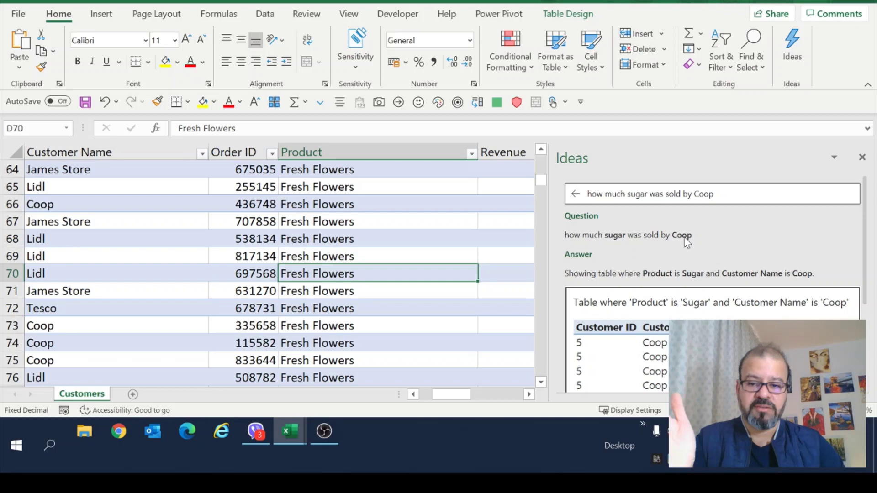
pyautogui.moveTo(478, 286)
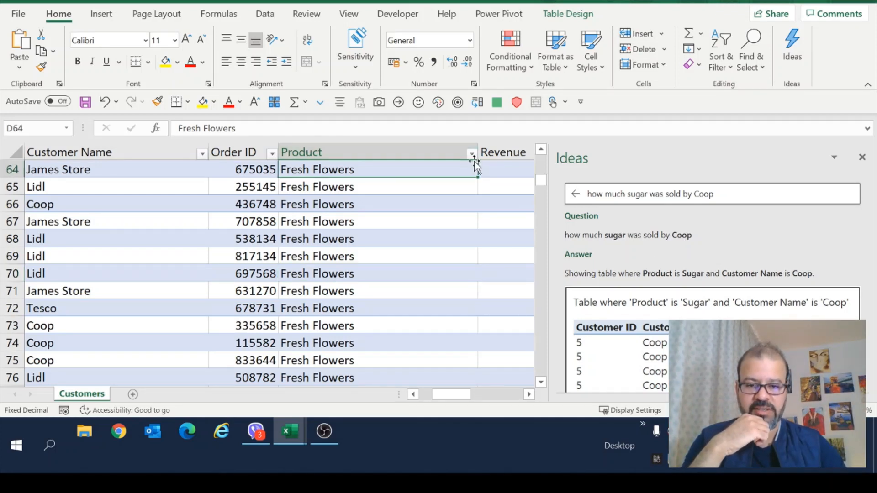
# Reword the question to 'how many nuts were sold by Lidl', counting 26 rows
pyautogui.click(472, 152)
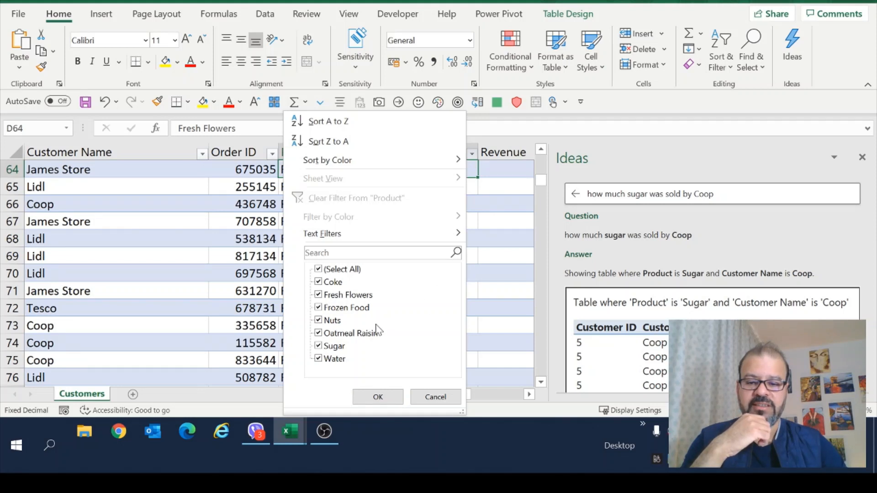
pyautogui.click(378, 396)
pyautogui.write('any nuts')
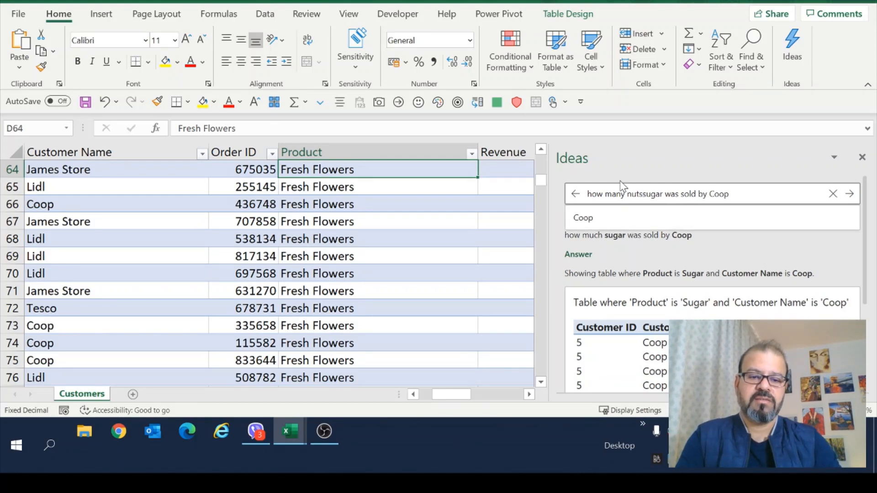
pyautogui.click(643, 194)
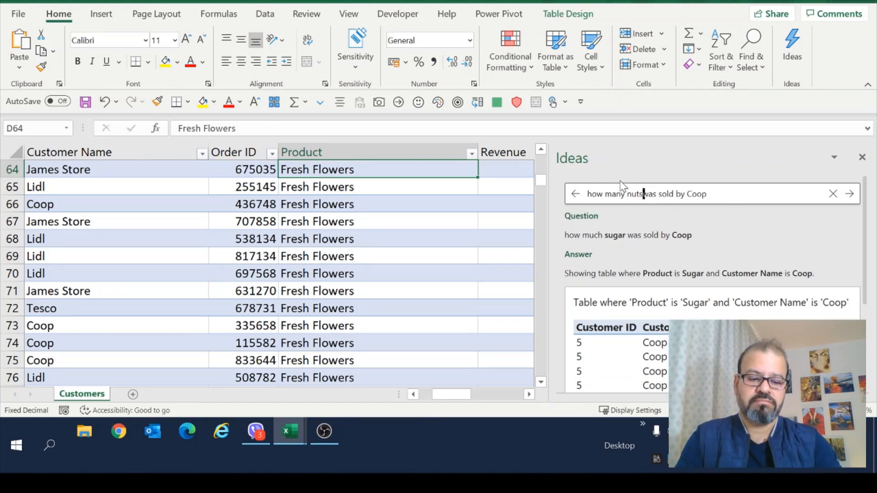
pyautogui.write('were')
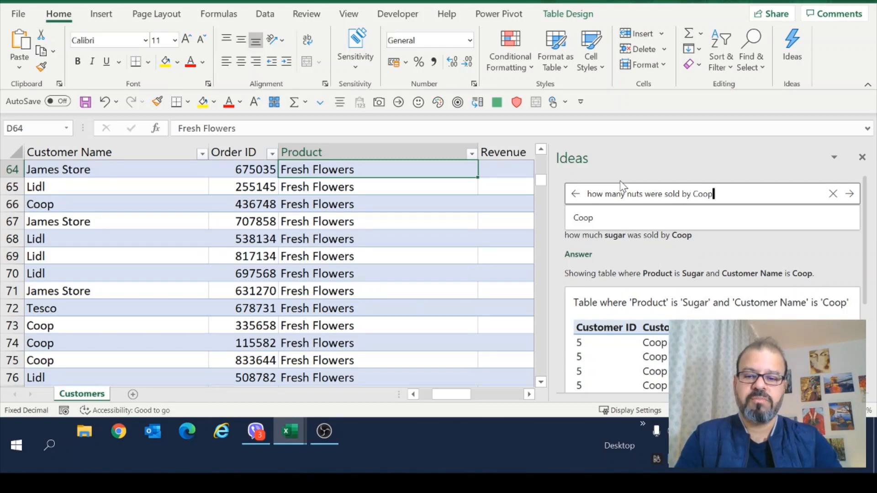
pyautogui.write('Lid')
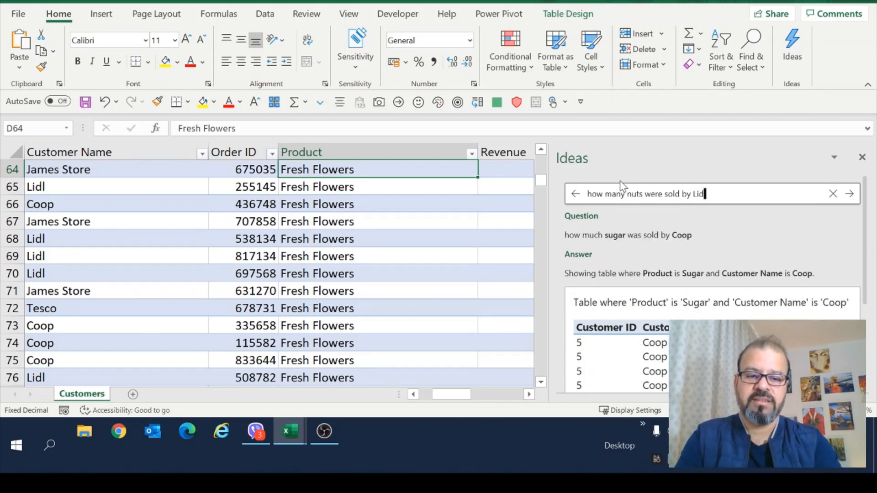
pyautogui.press('Return')
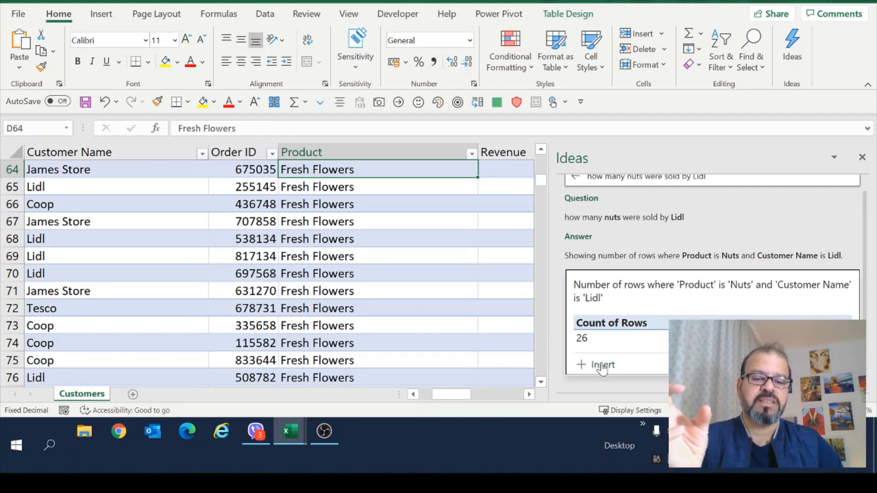
# Insert the Lidl nuts count of 26 as sheet Idea1 and select its title
pyautogui.click(596, 364)
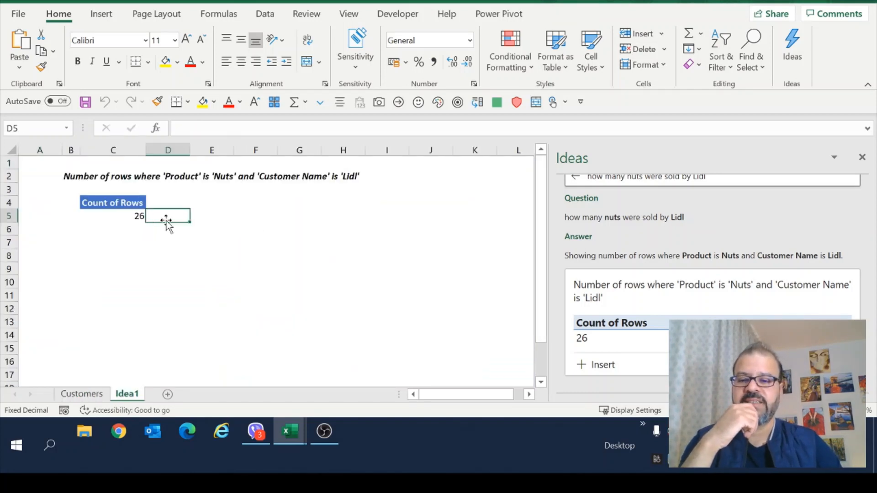
pyautogui.click(113, 176)
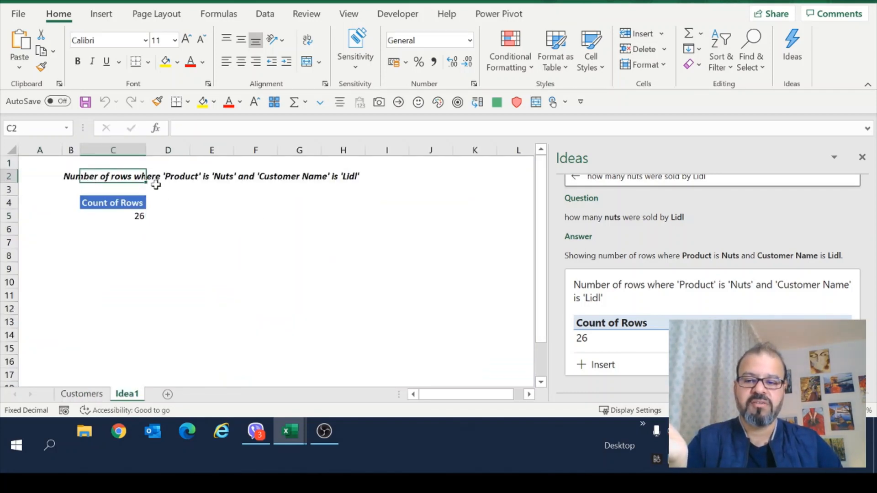
pyautogui.moveTo(260, 184)
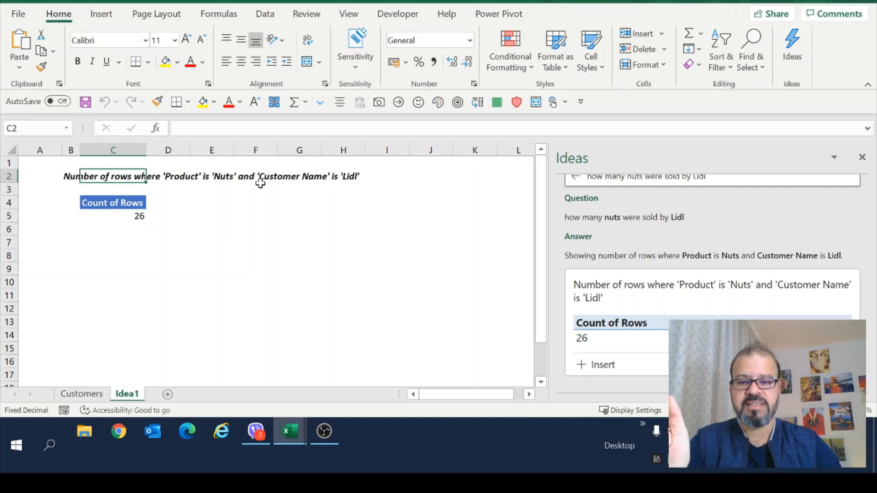
pyautogui.moveTo(369, 171)
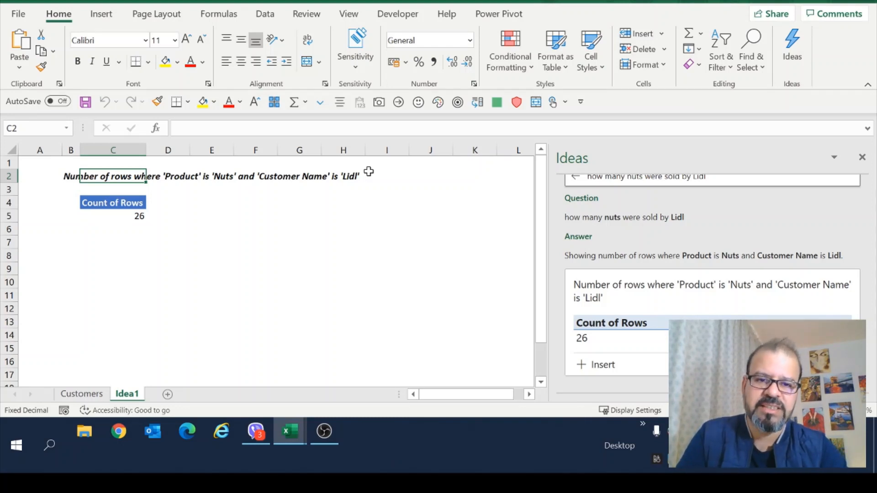
pyautogui.moveTo(421, 242)
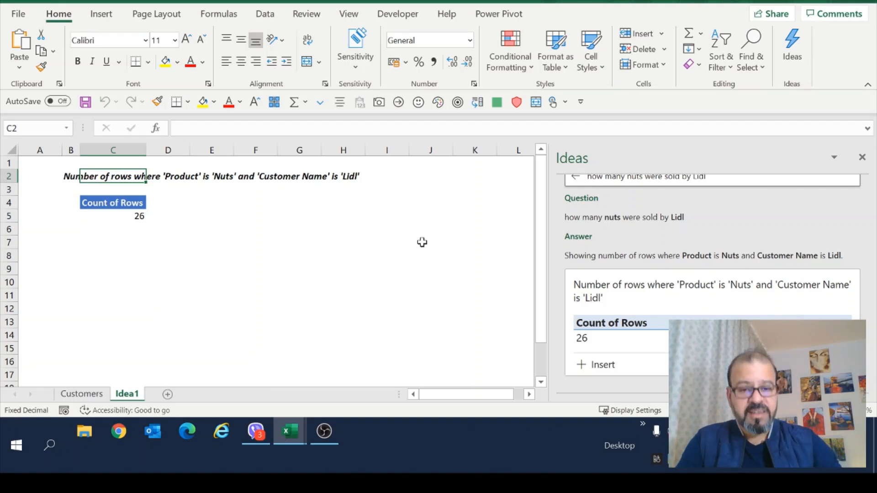